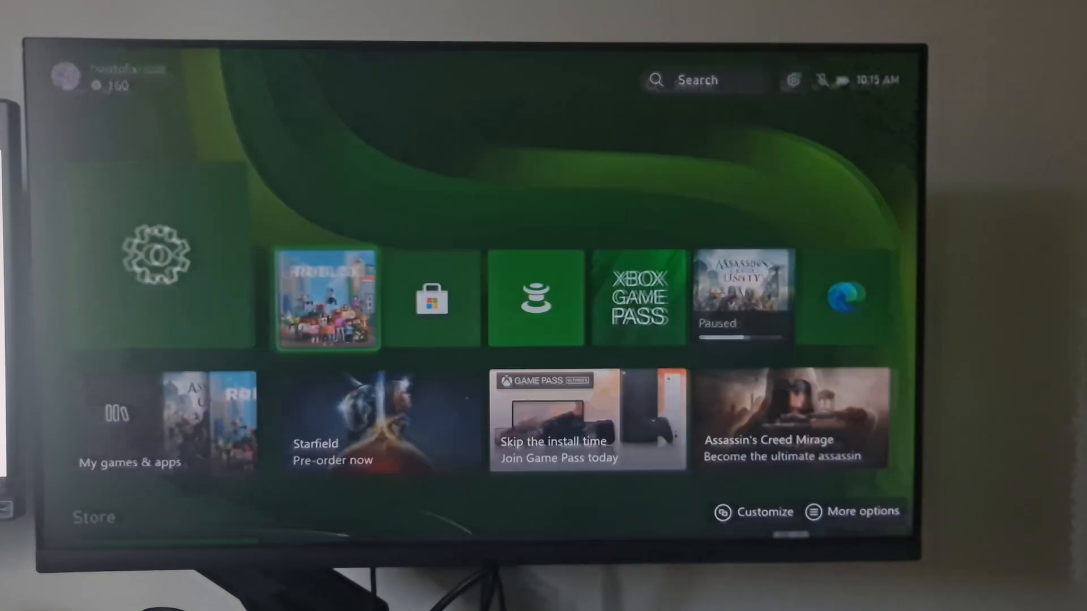
Check for console updates from the Xbox system settings
click(326, 299)
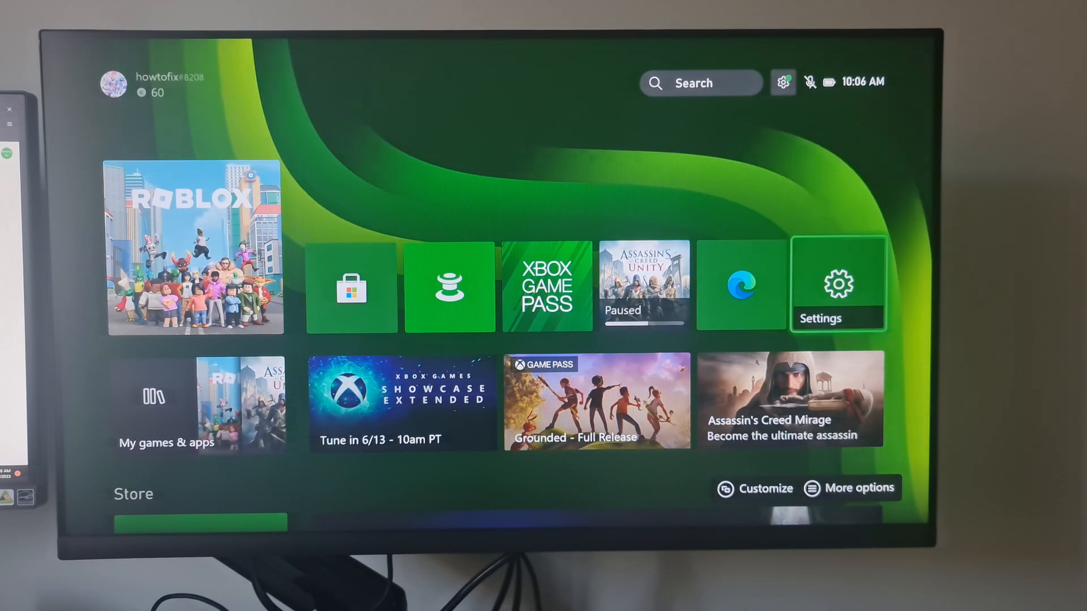
click(836, 285)
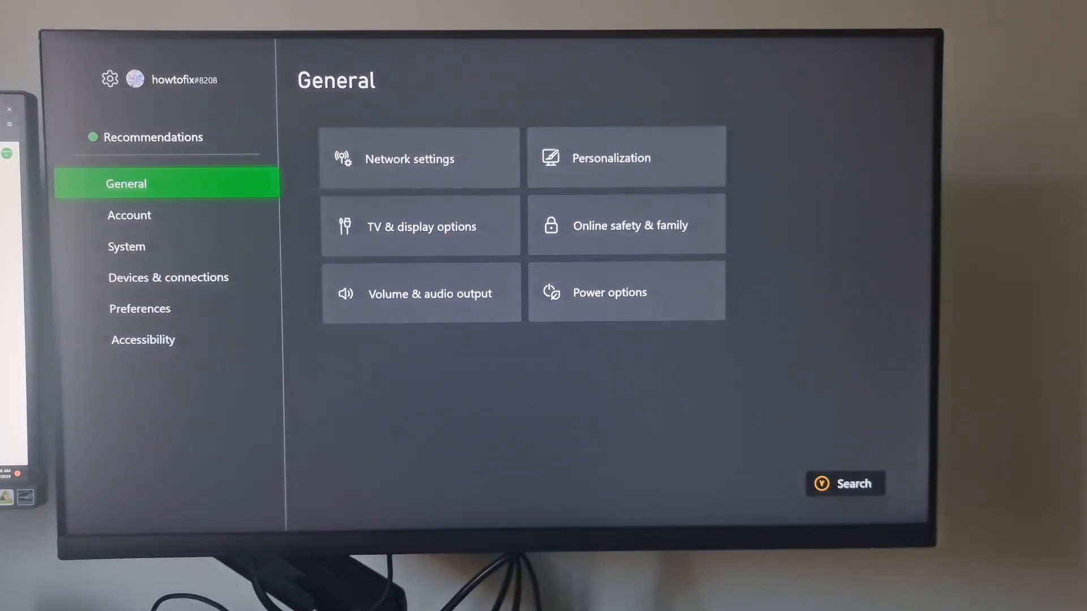
click(126, 246)
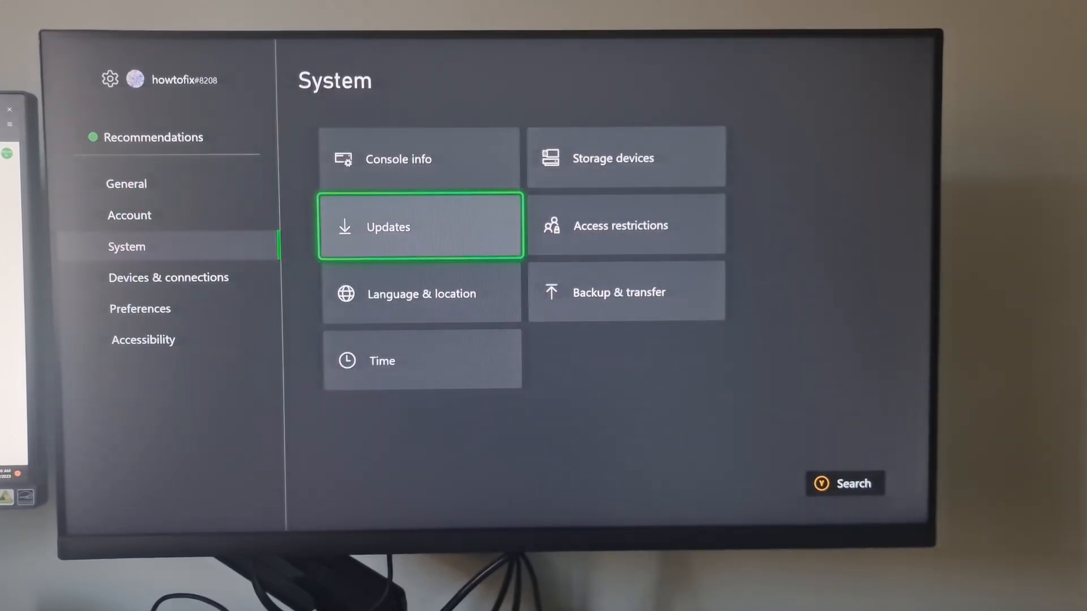
click(421, 226)
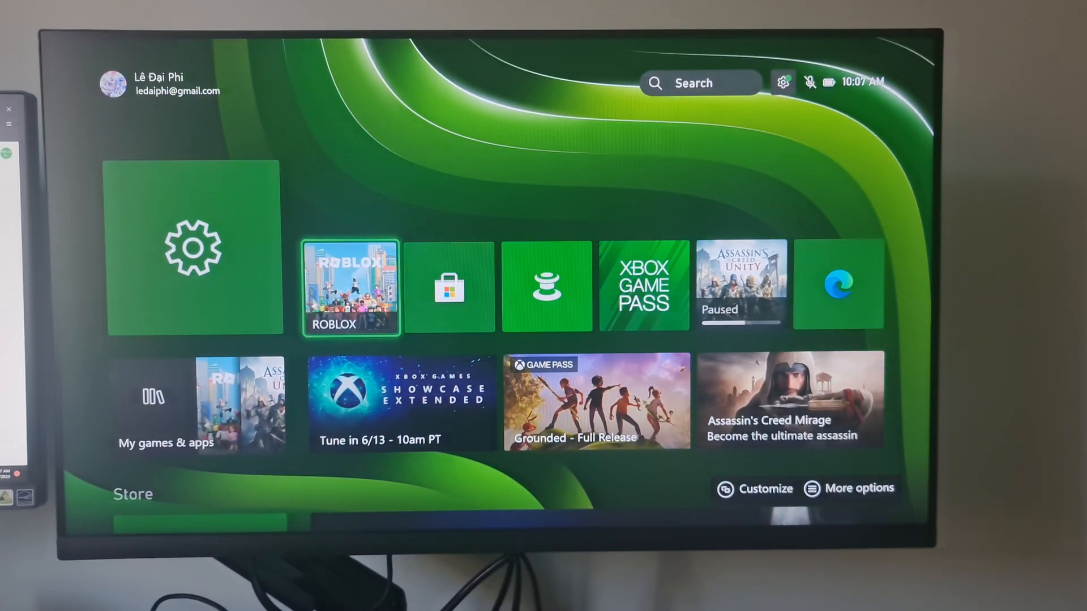
Launch Roblox and unlink its account from the Xbox account via Settings > Account, confirming the notice
click(351, 287)
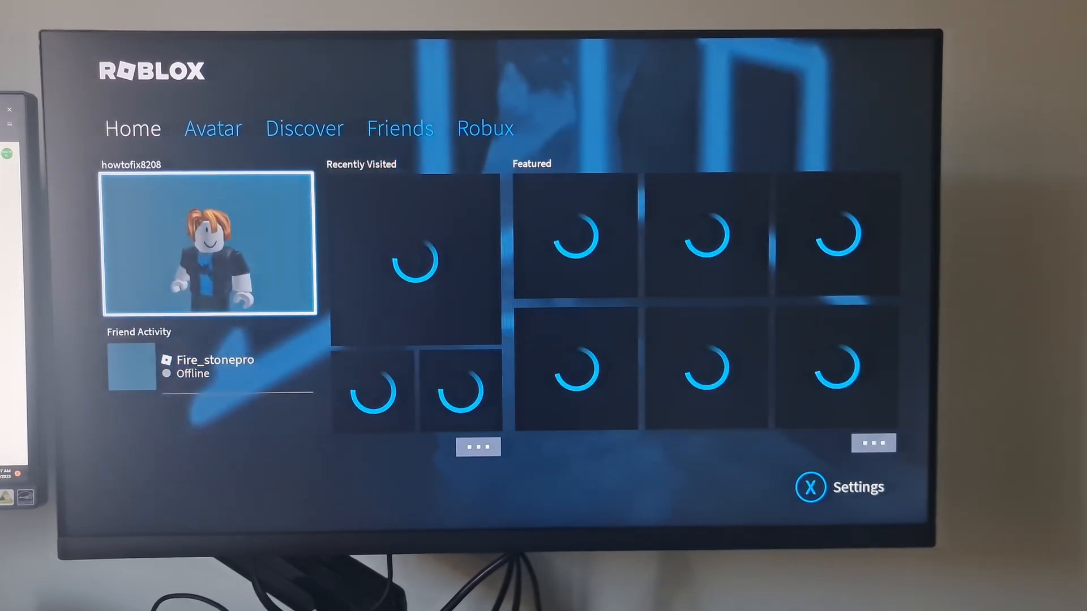
click(808, 487)
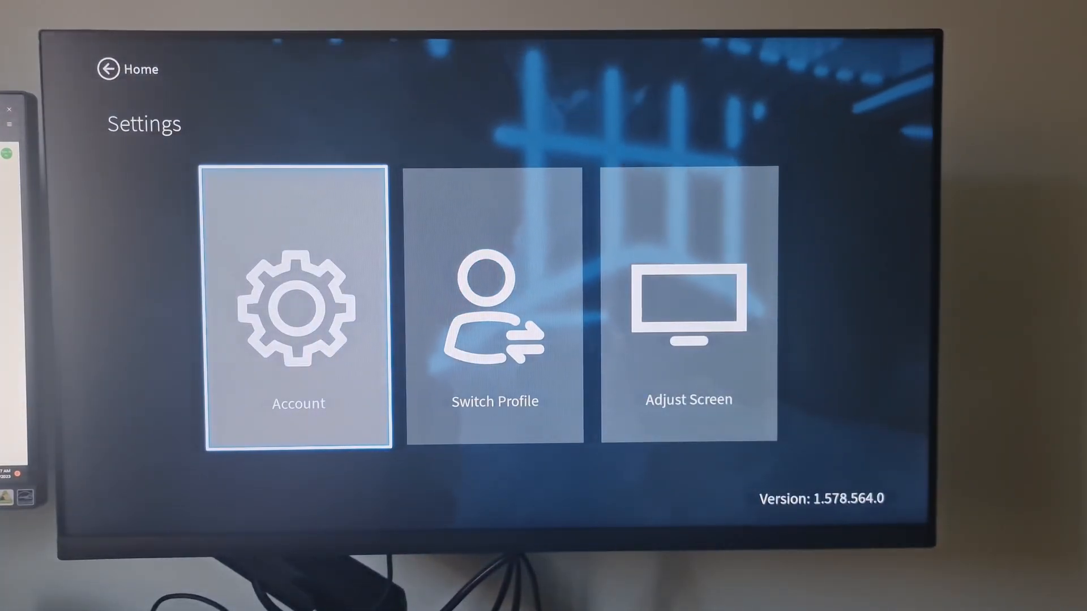
click(297, 305)
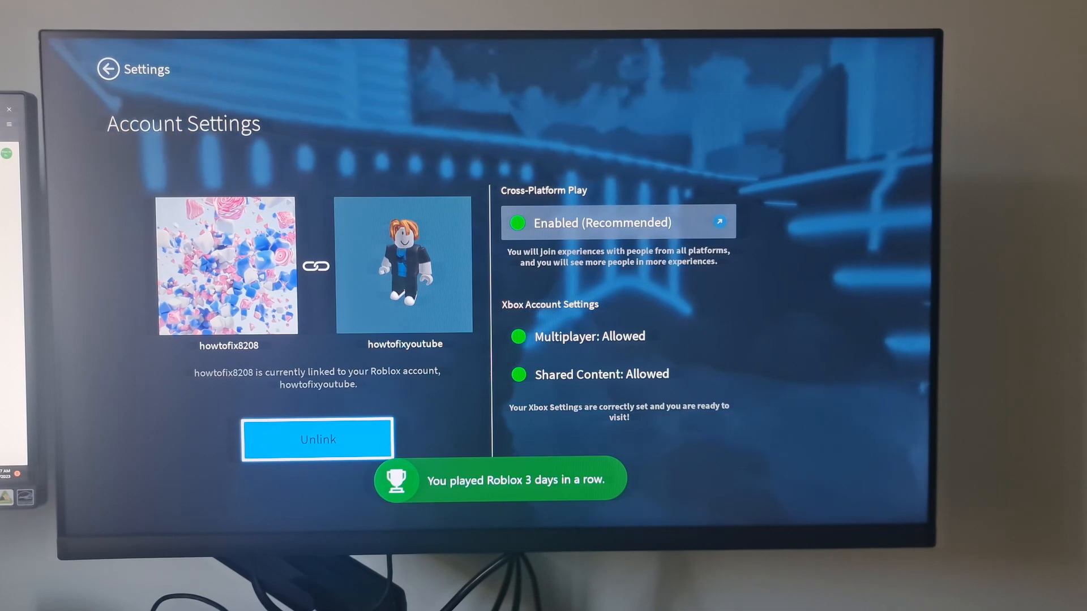
click(317, 439)
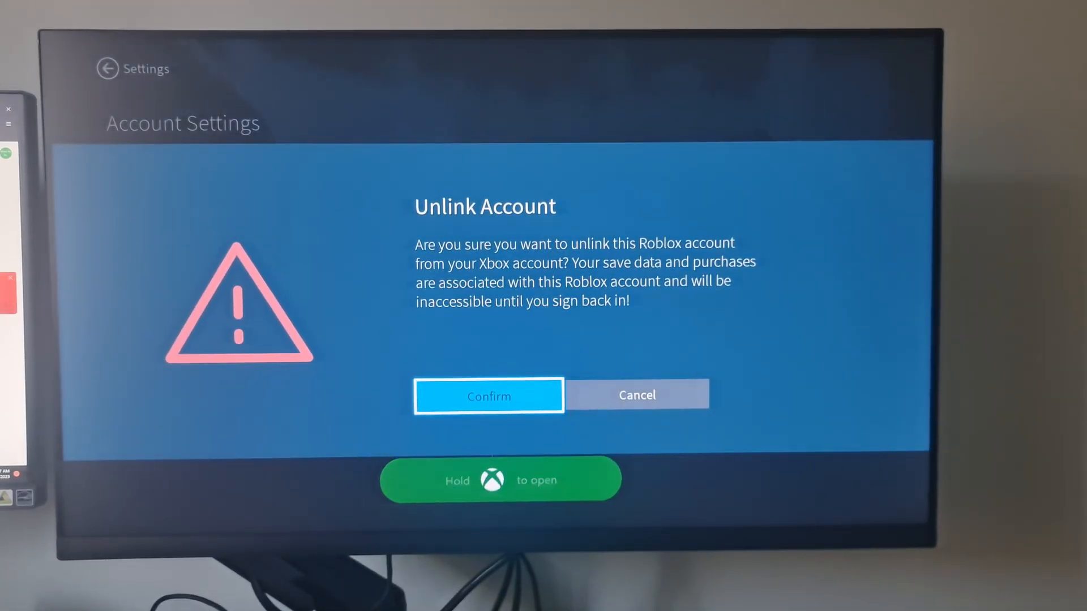
click(489, 397)
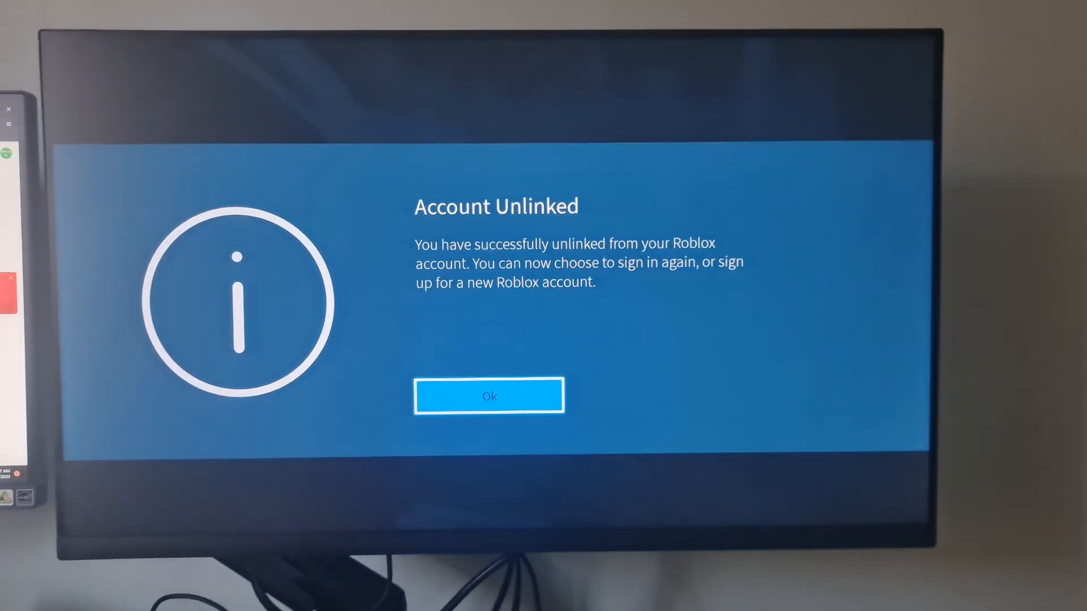
click(489, 397)
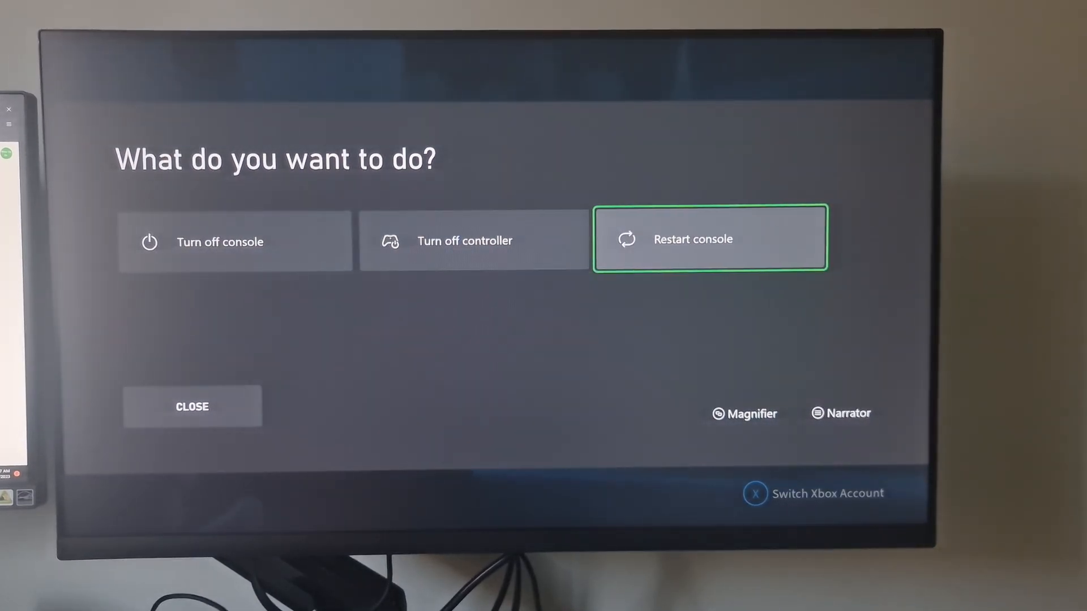
Restart the console from the power options and confirm RESTART
click(710, 238)
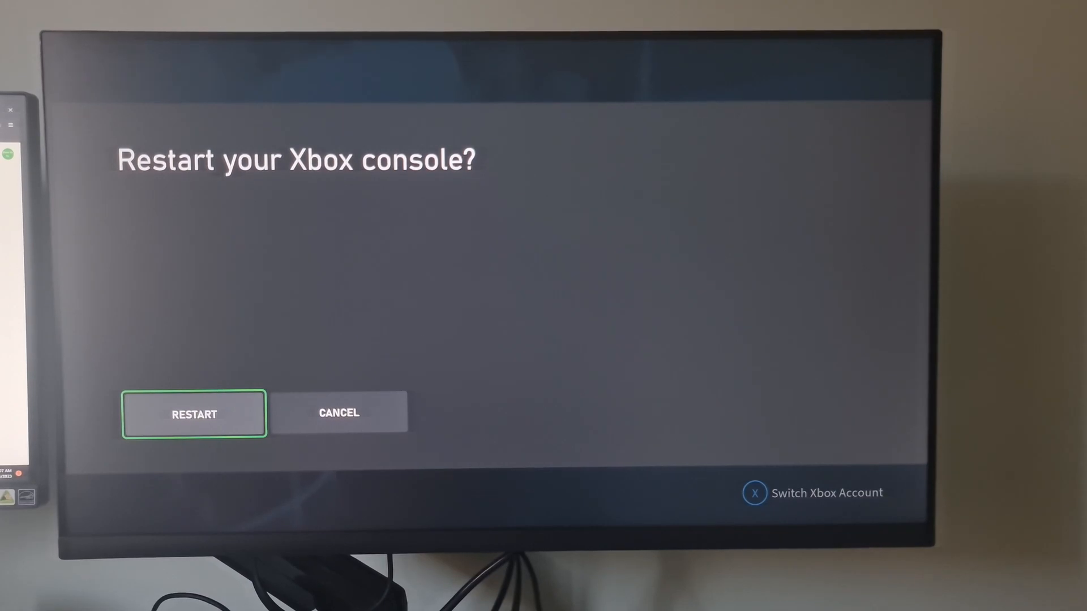
click(194, 415)
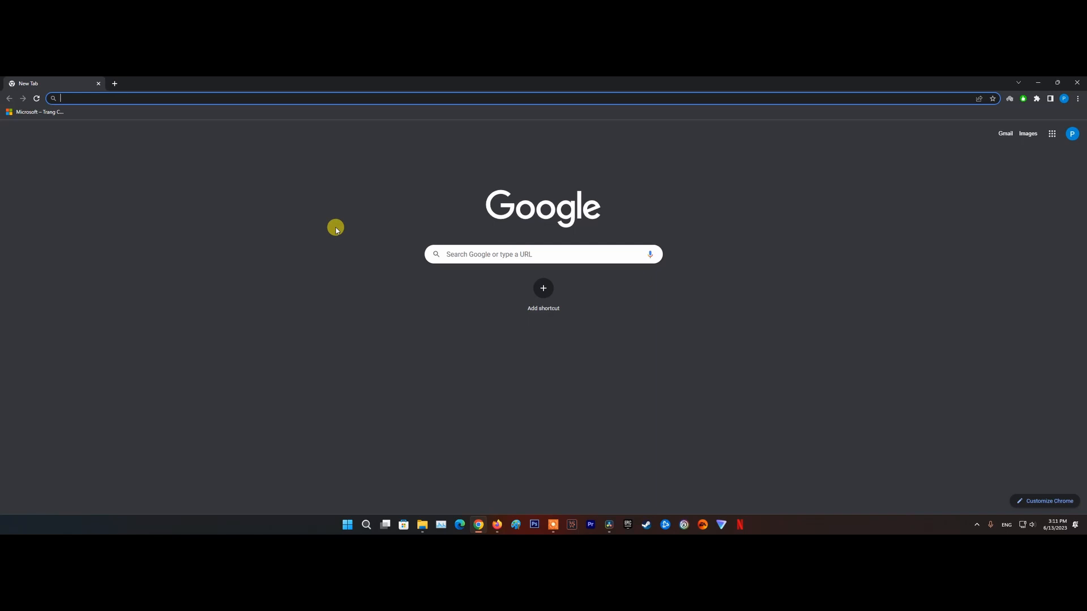
Go to 192.168.1.1 and proceed past the privacy warning to the F600W login page
text(192.168.1.1)
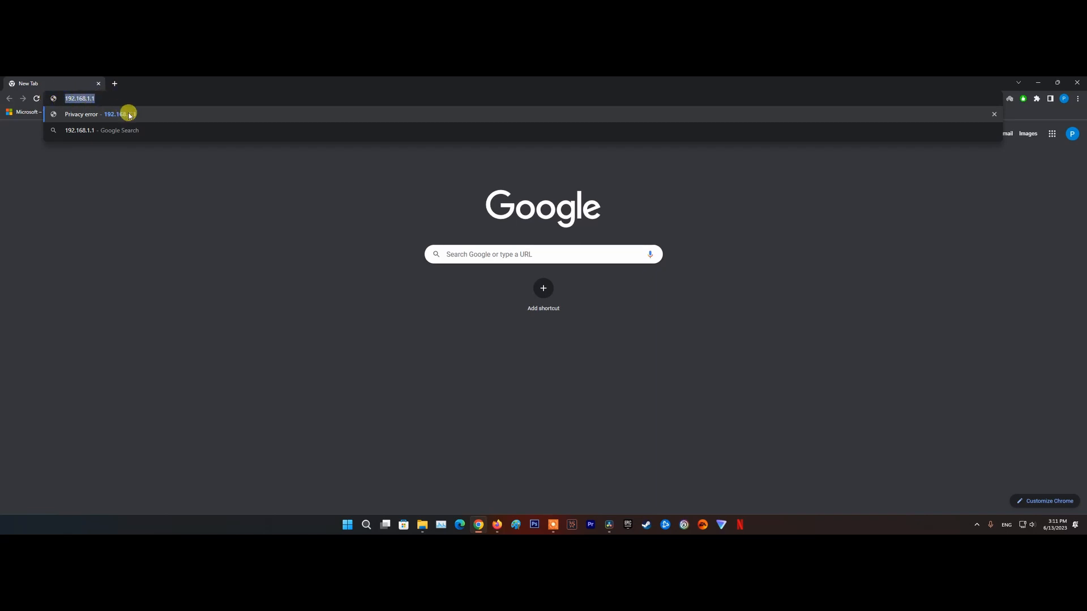
mouse_move(190, 91)
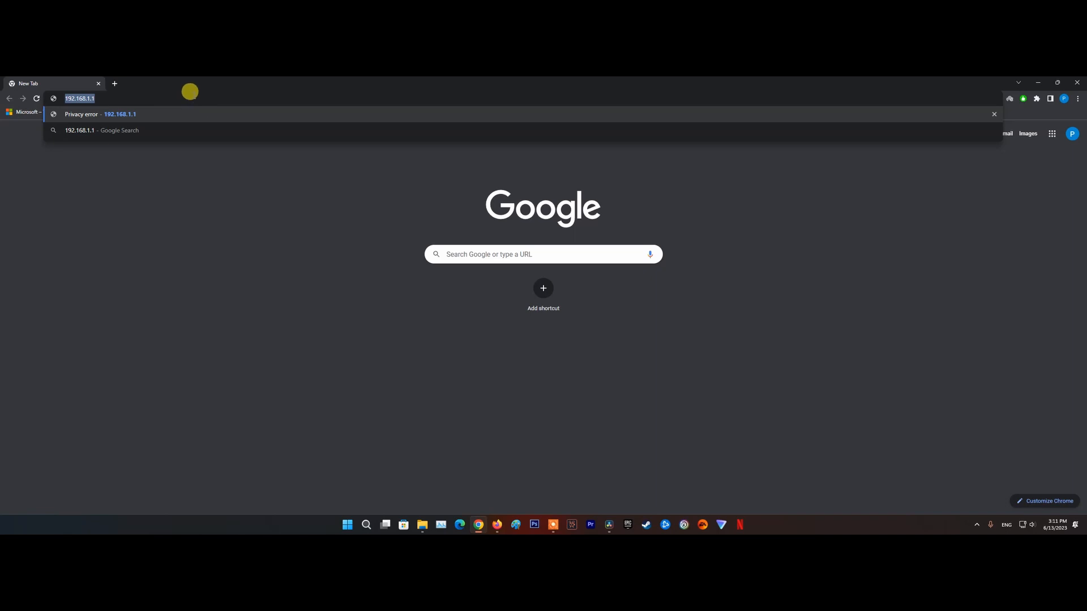
mouse_move(195, 91)
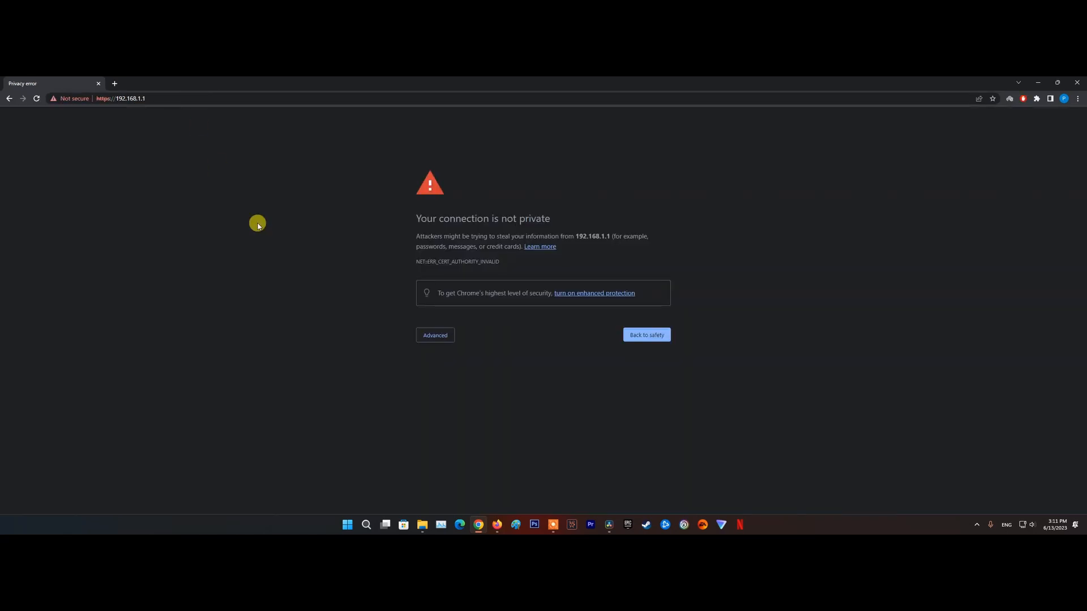
click(435, 335)
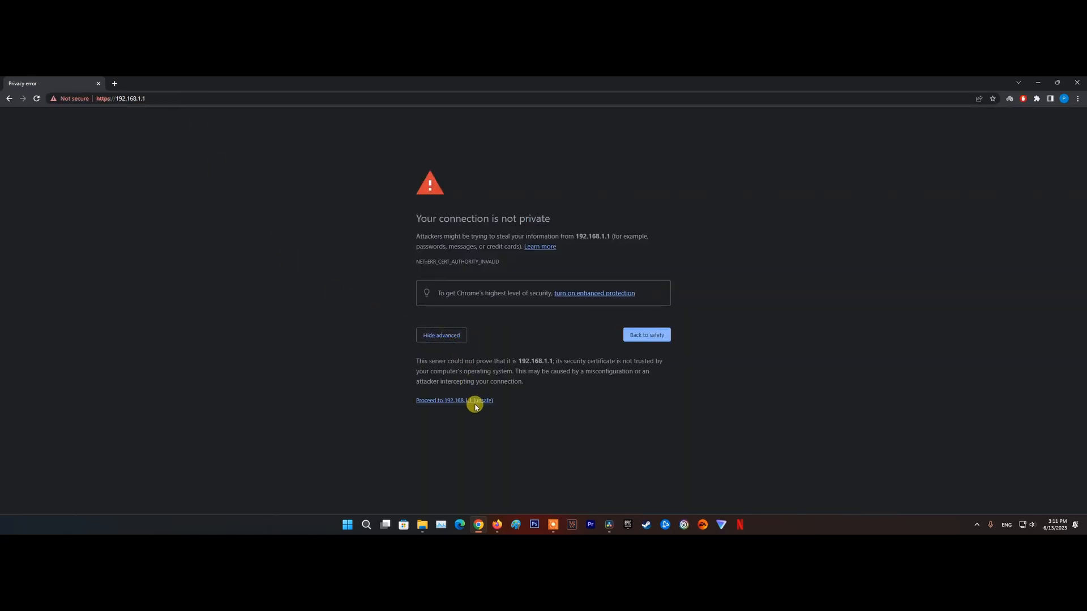
click(454, 401)
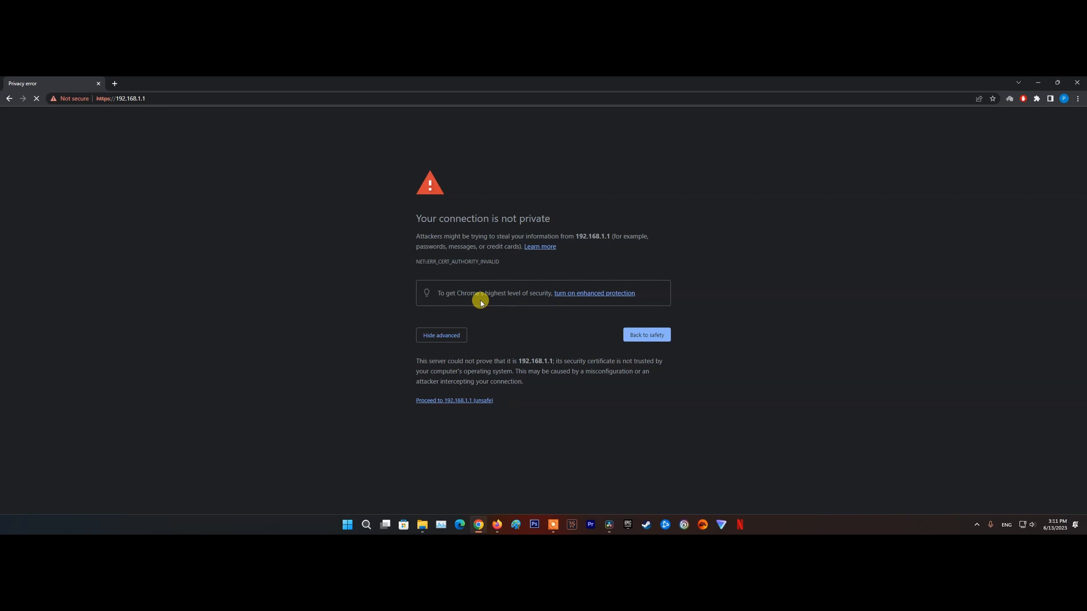
click(454, 401)
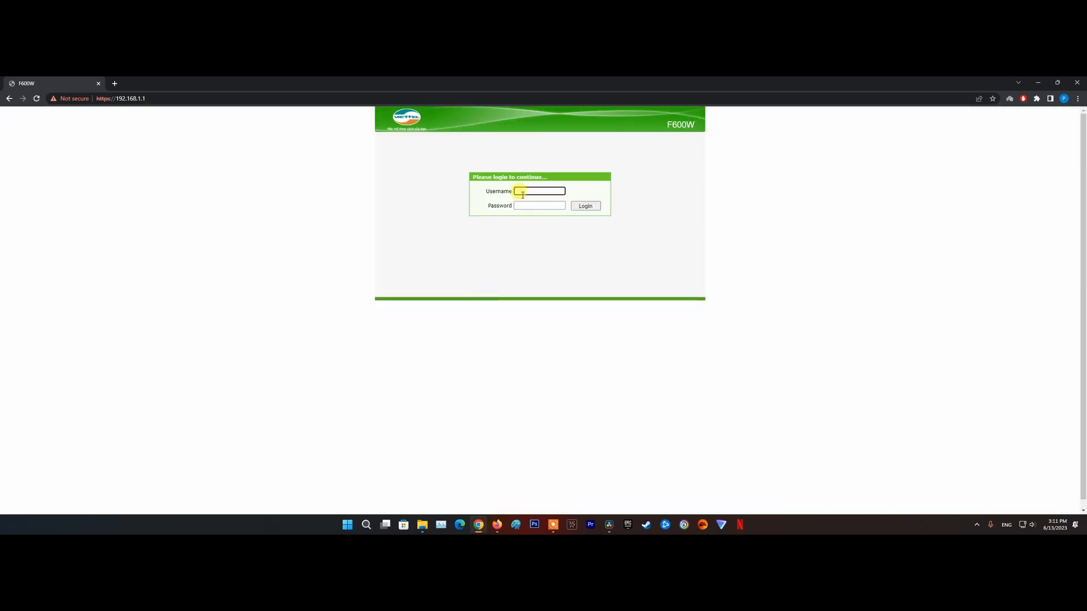
Sign in to the router as admin and switch to the Advanced Setup configuration
text(admin)
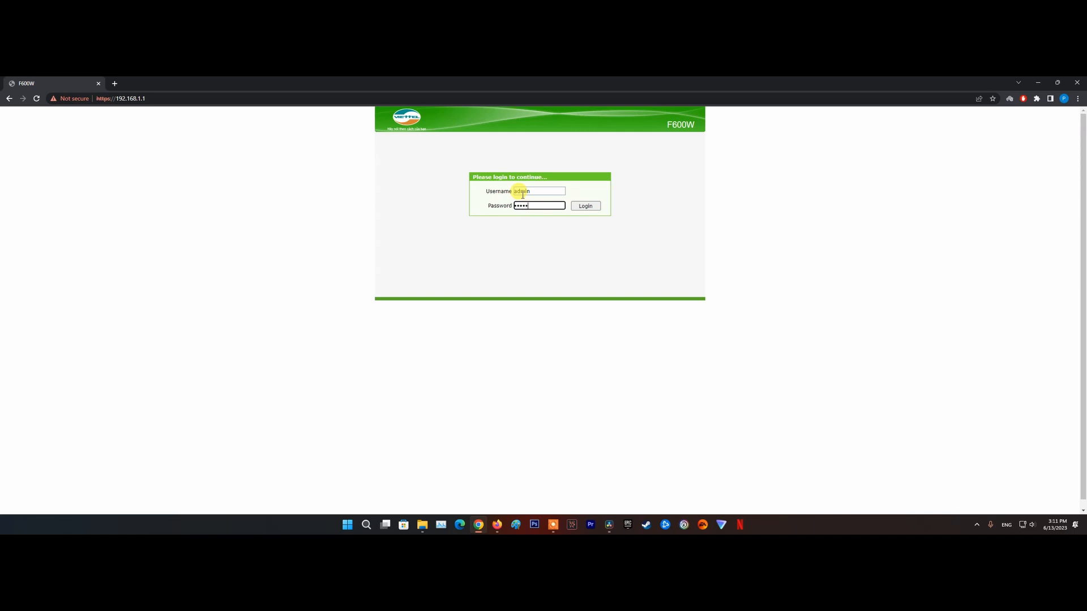
click(585, 206)
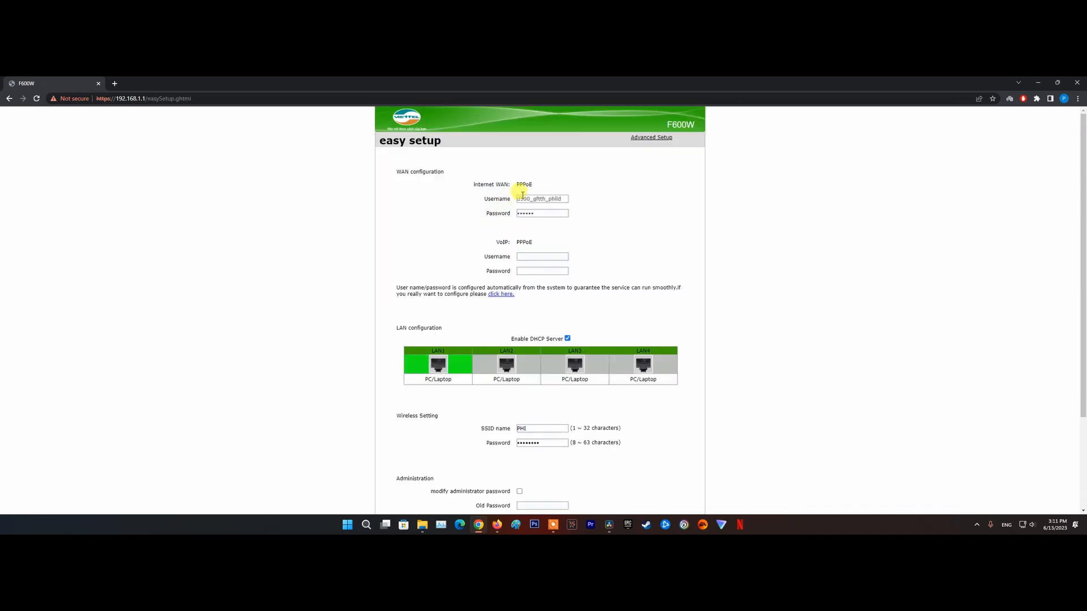
mouse_move(608, 252)
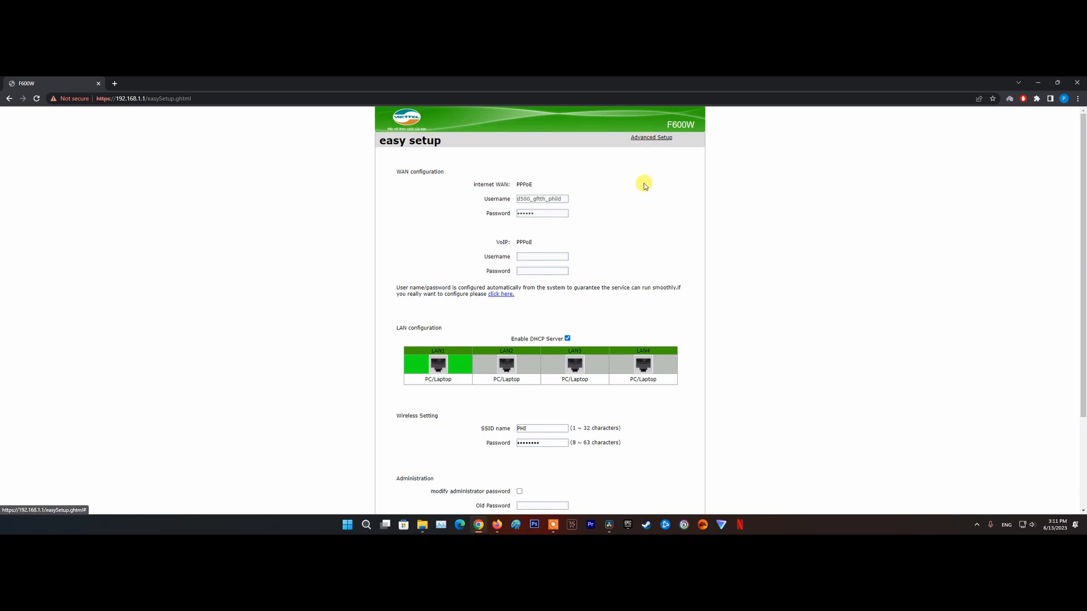
click(651, 137)
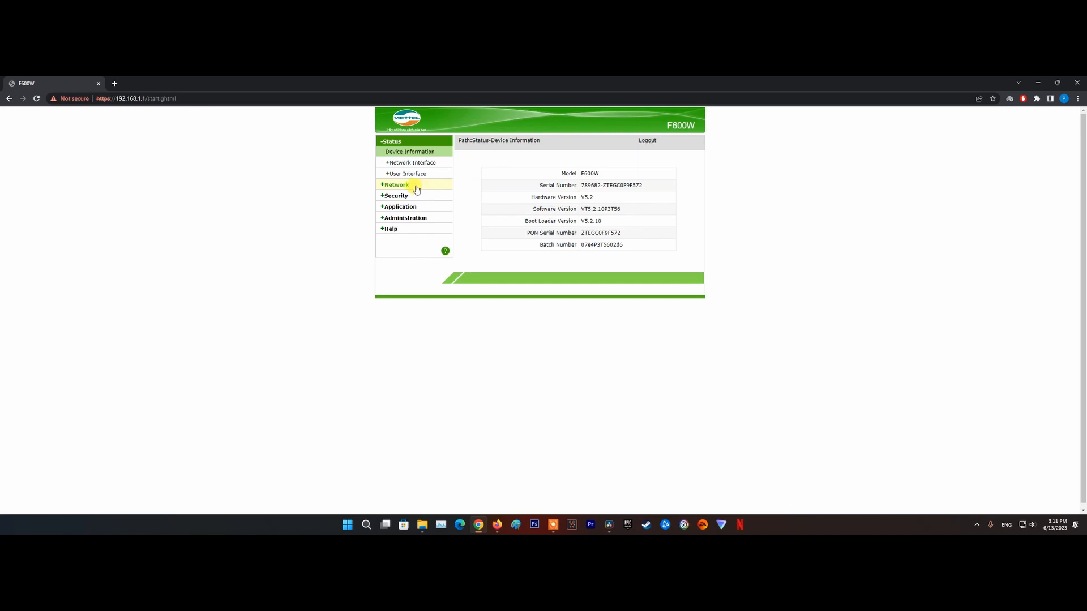
Browse the Network wireless and Security sections, then reach Application > UPnP
click(395, 184)
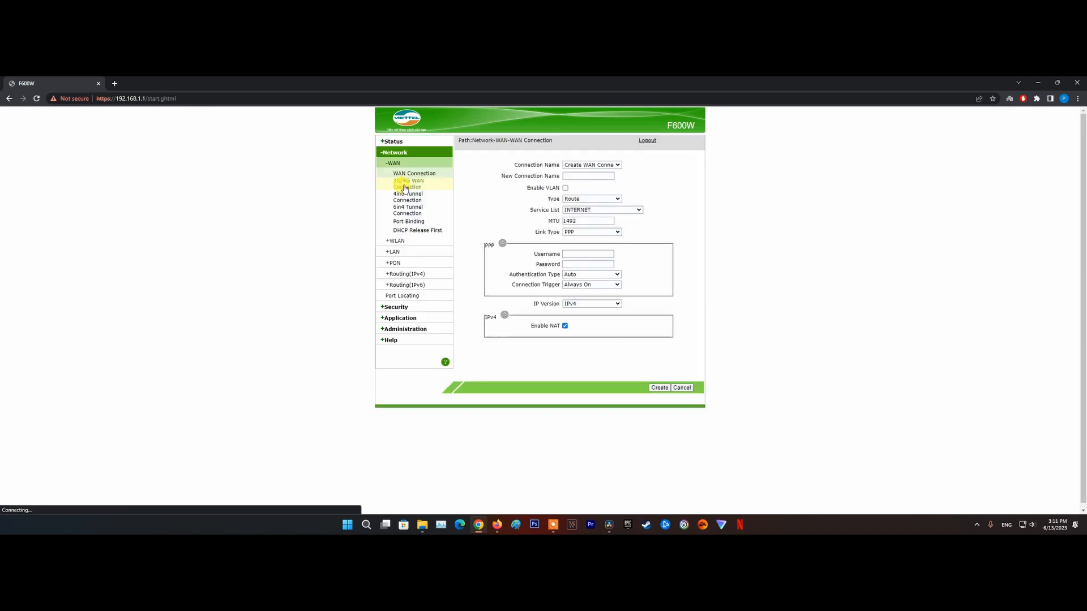
mouse_move(415, 230)
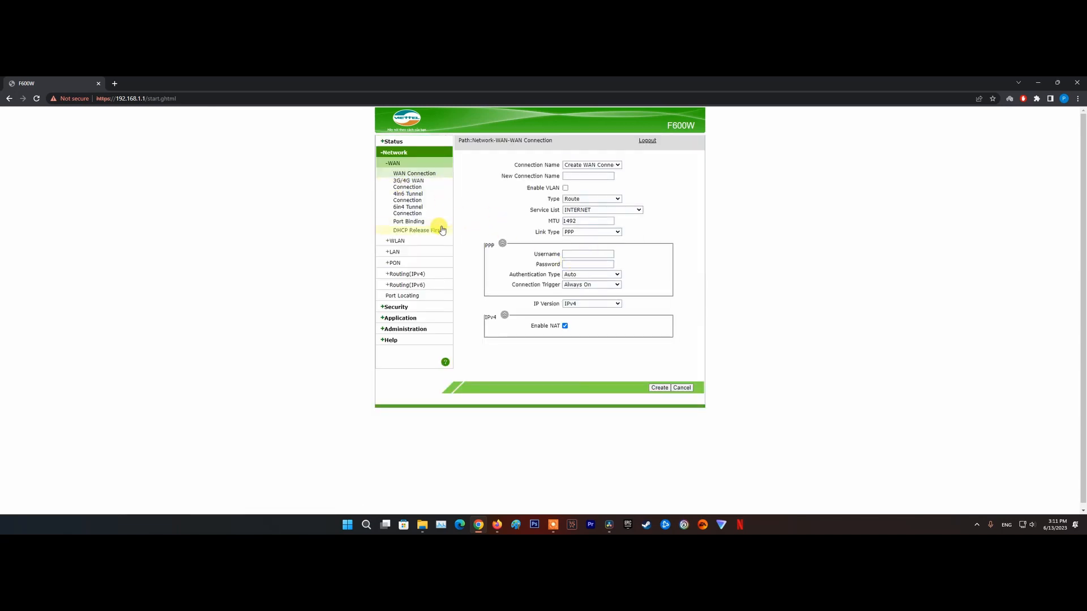
mouse_move(396, 240)
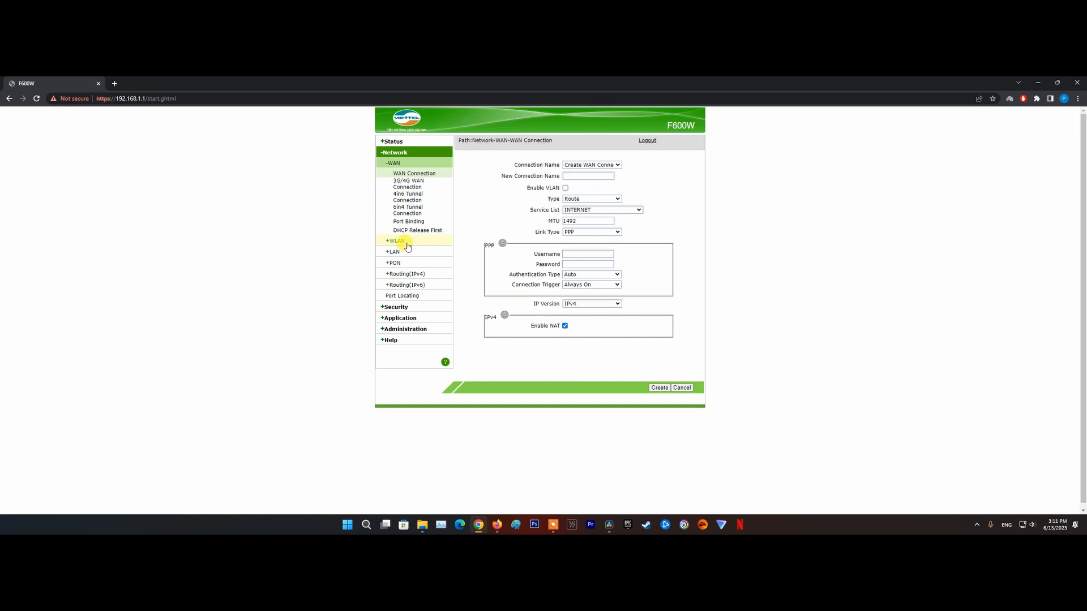
click(394, 240)
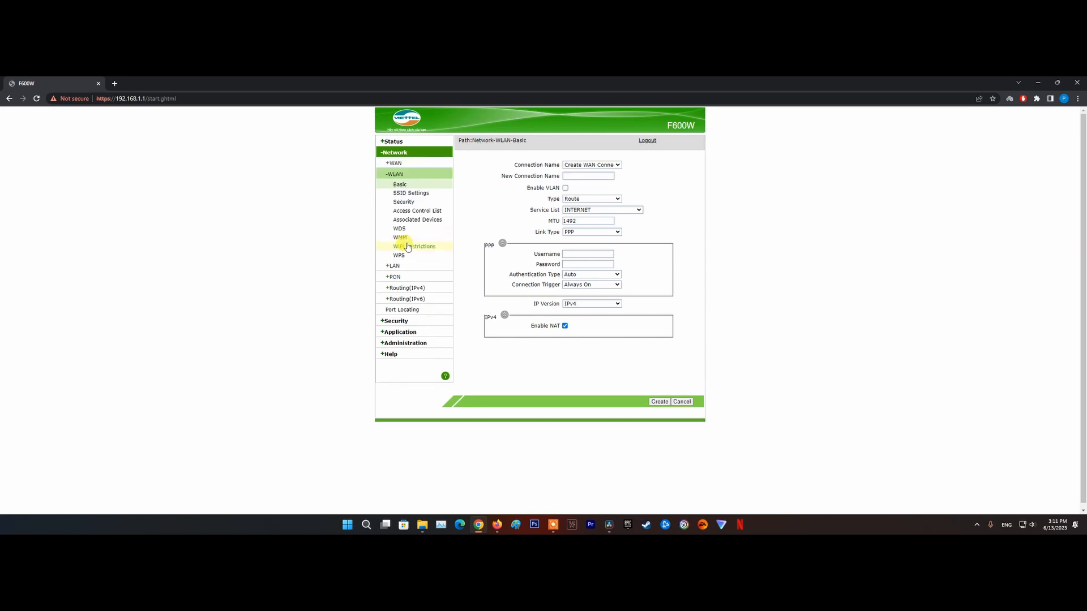
click(415, 245)
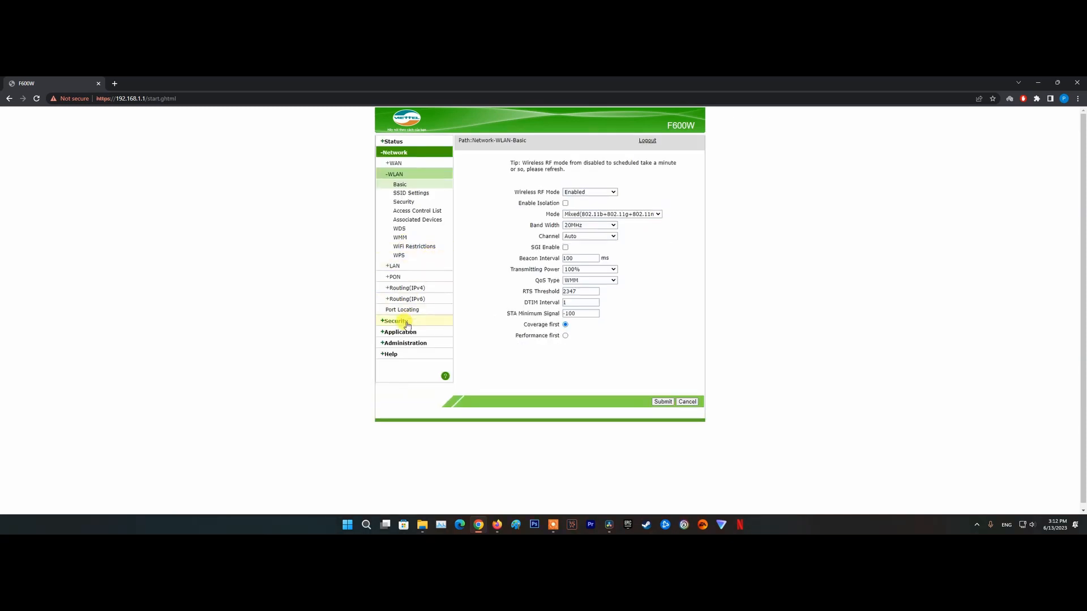
click(395, 320)
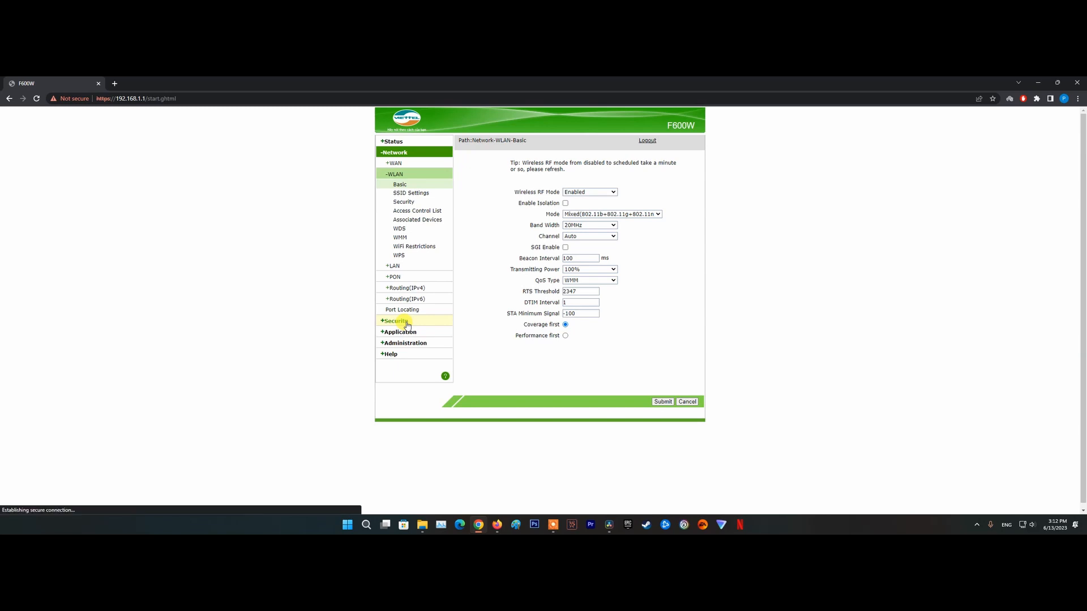
click(396, 321)
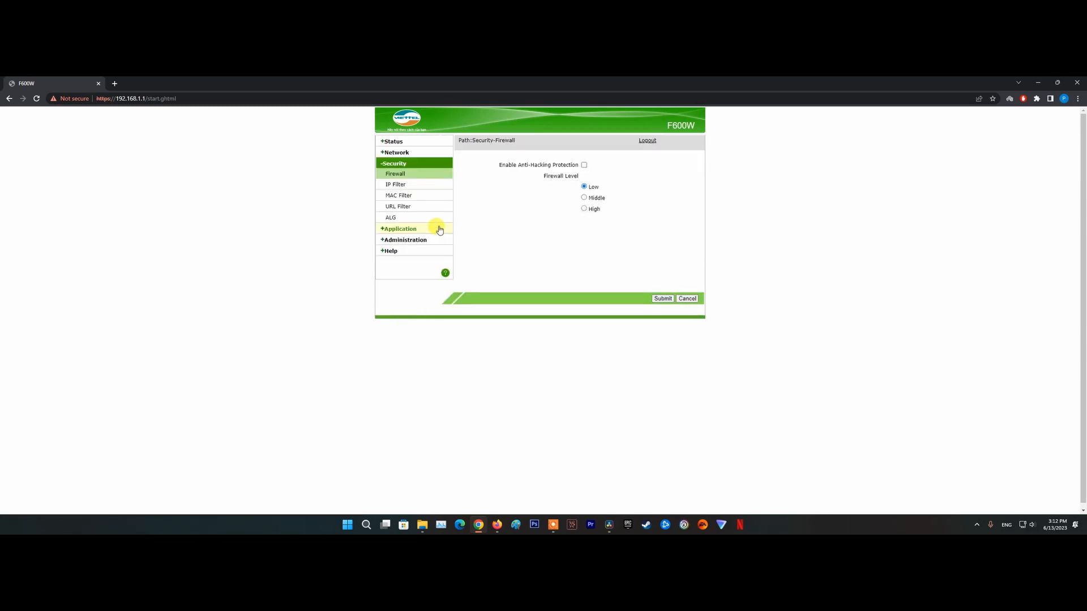
mouse_move(399, 196)
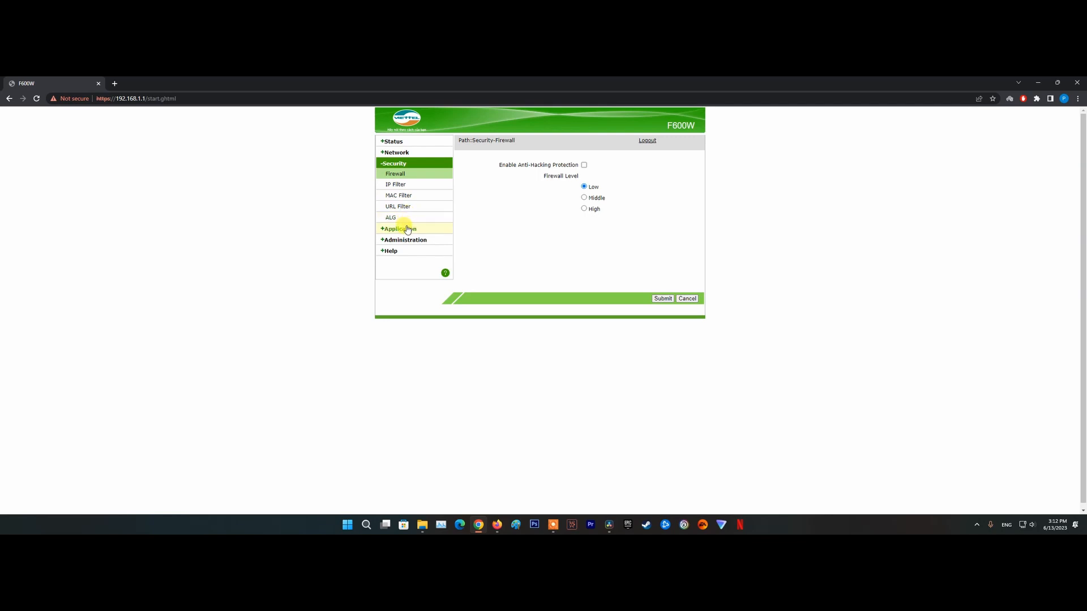
click(399, 228)
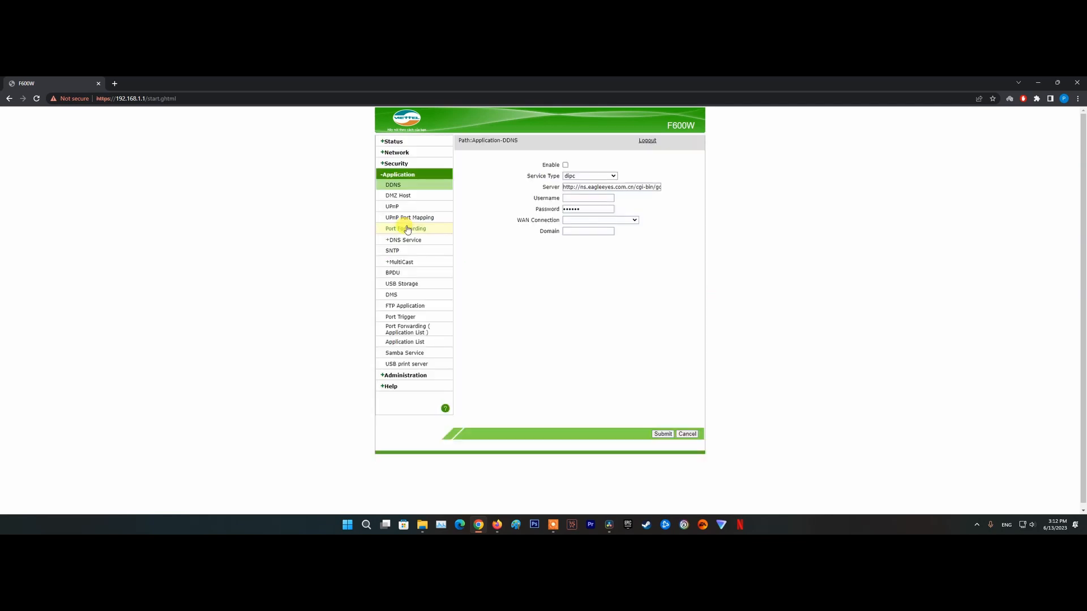
mouse_move(528, 248)
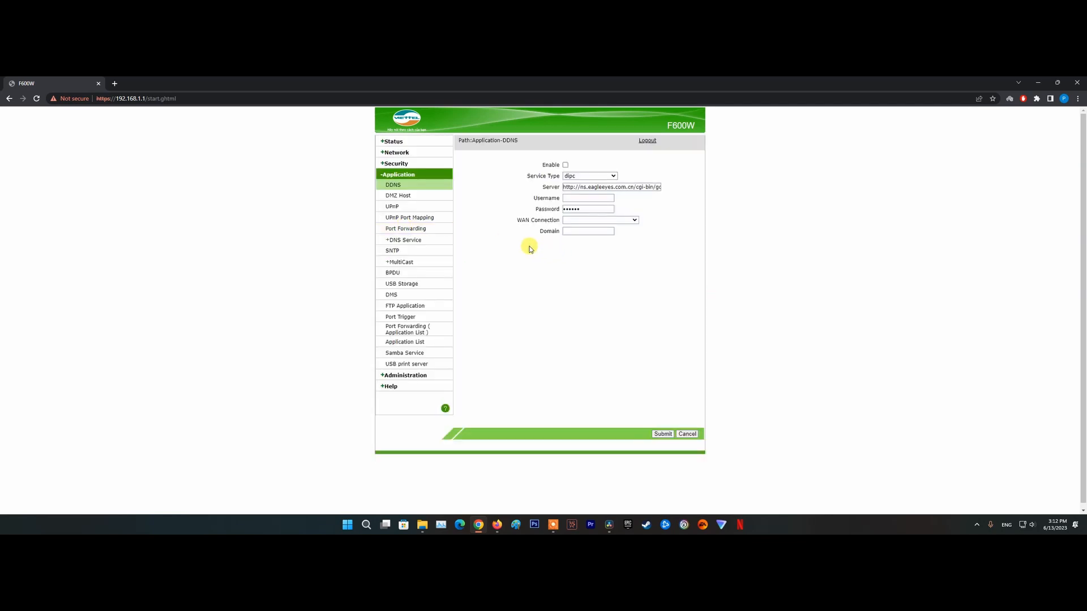
mouse_move(392, 206)
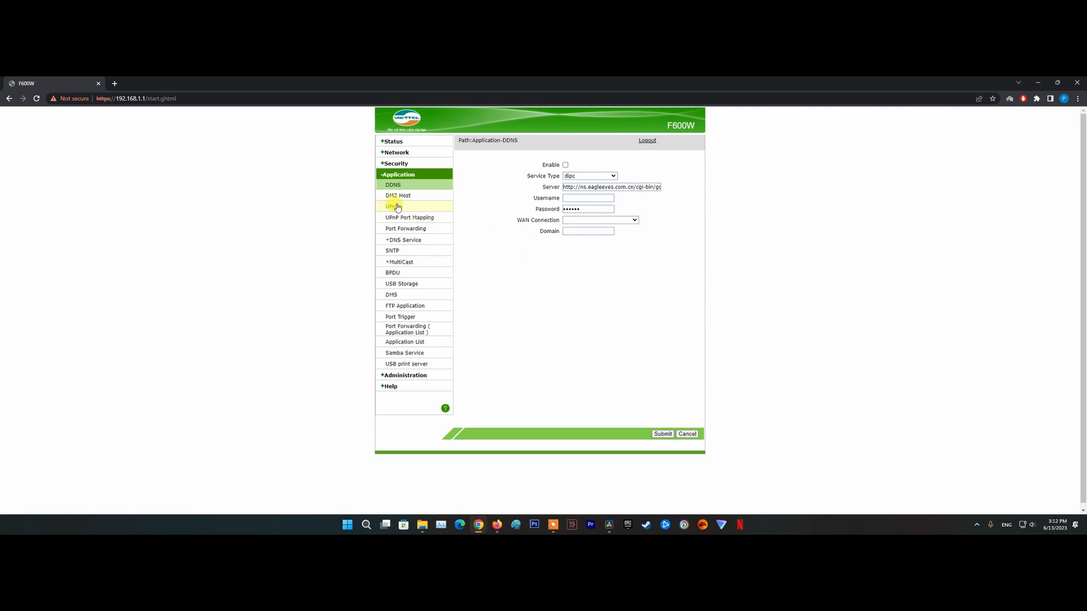
click(392, 206)
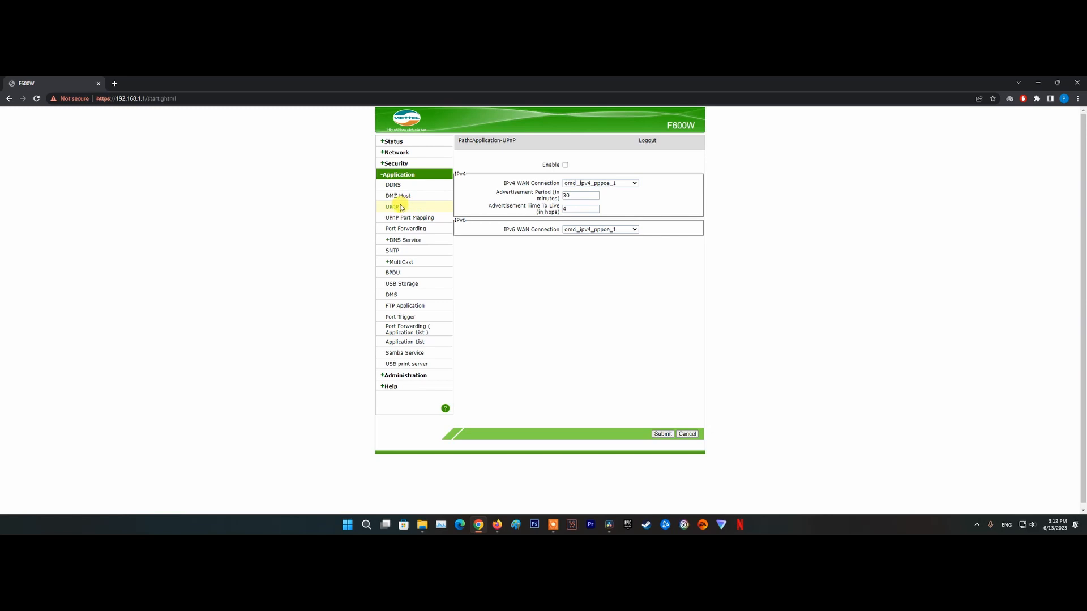
Tick Enable for UPnP and submit so 'Your data have been stored!' appears
click(565, 165)
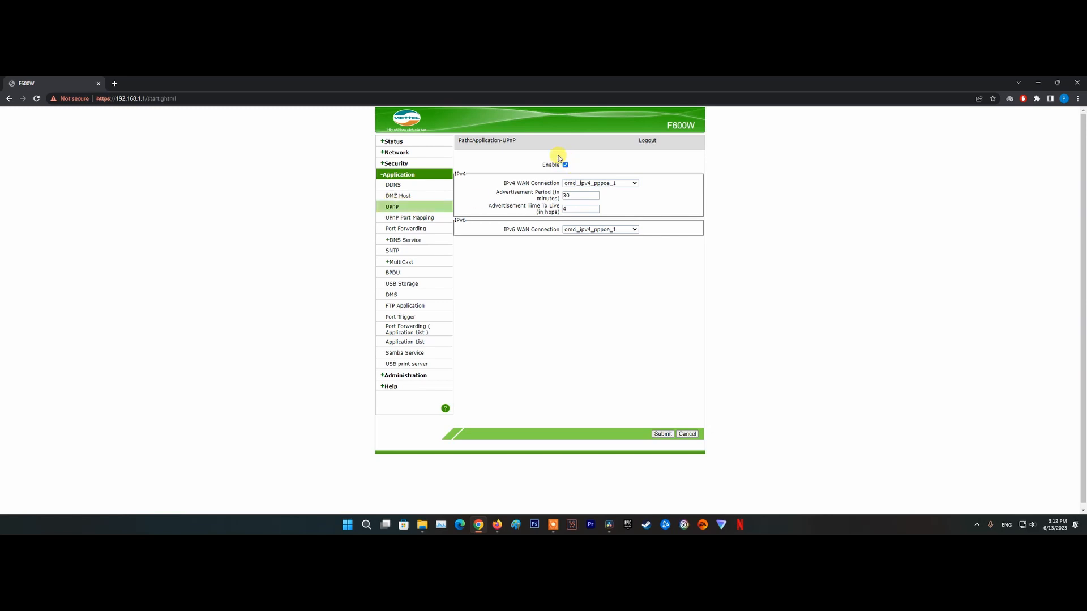
click(565, 165)
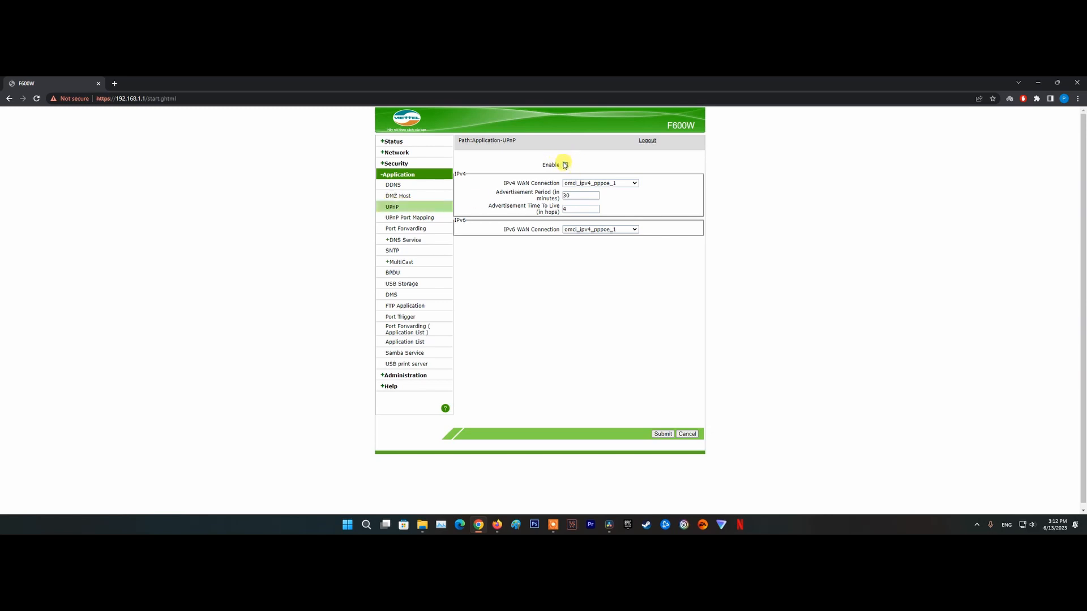
click(565, 164)
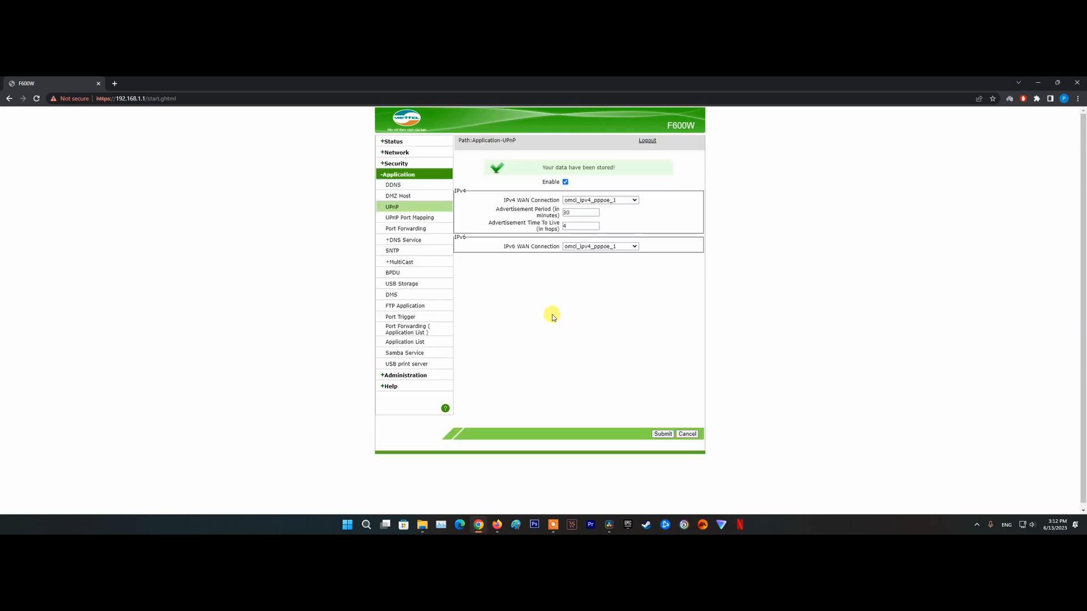
mouse_move(572, 314)
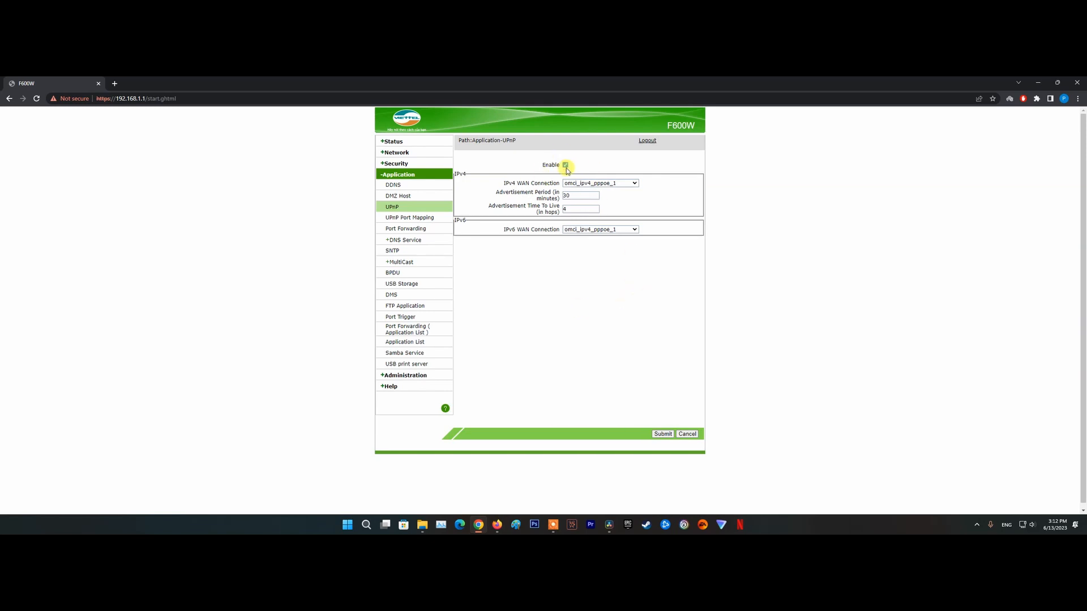
click(565, 165)
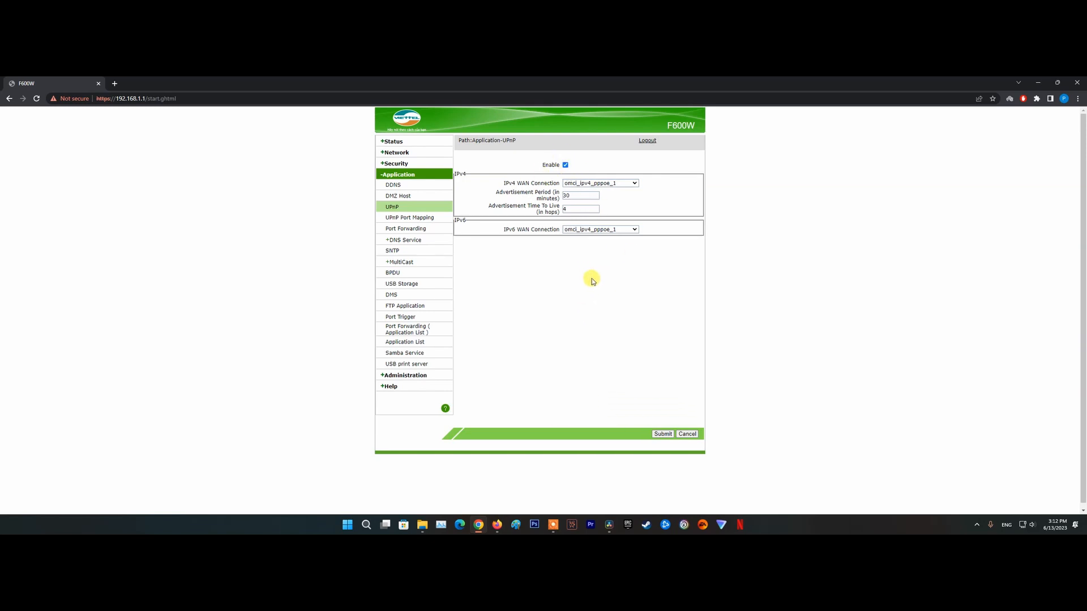
mouse_move(405, 228)
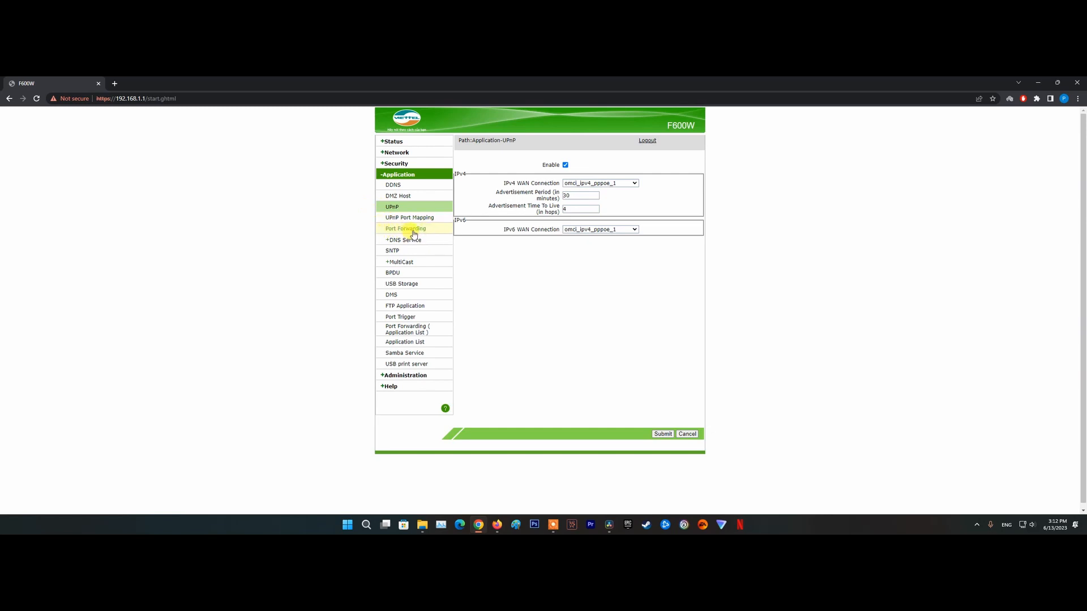
click(405, 229)
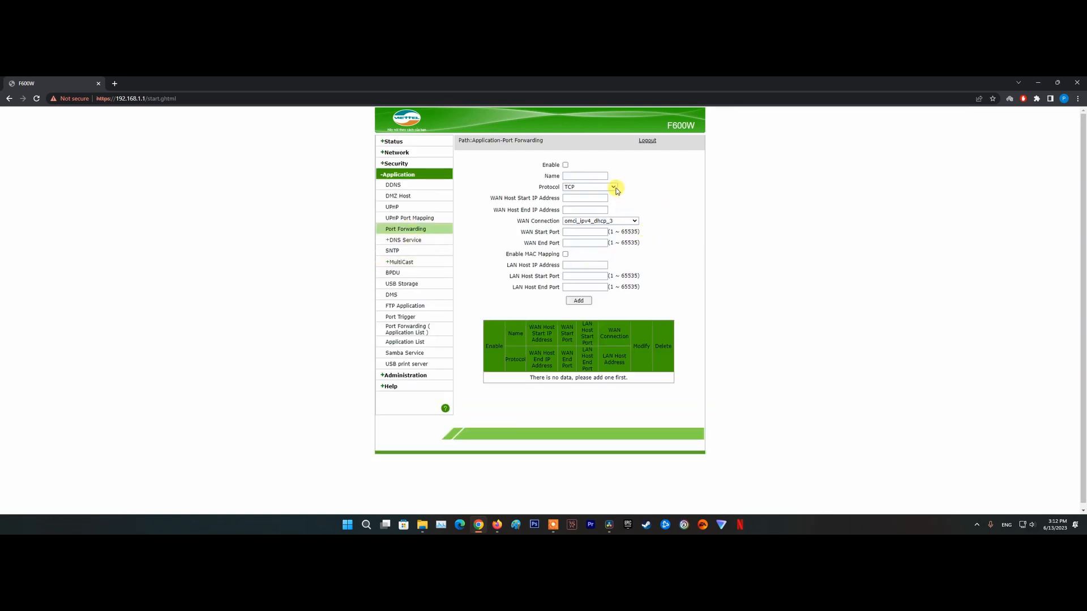
Look through the Protocol dropdown on the Port Forwarding page and pick an option
click(613, 187)
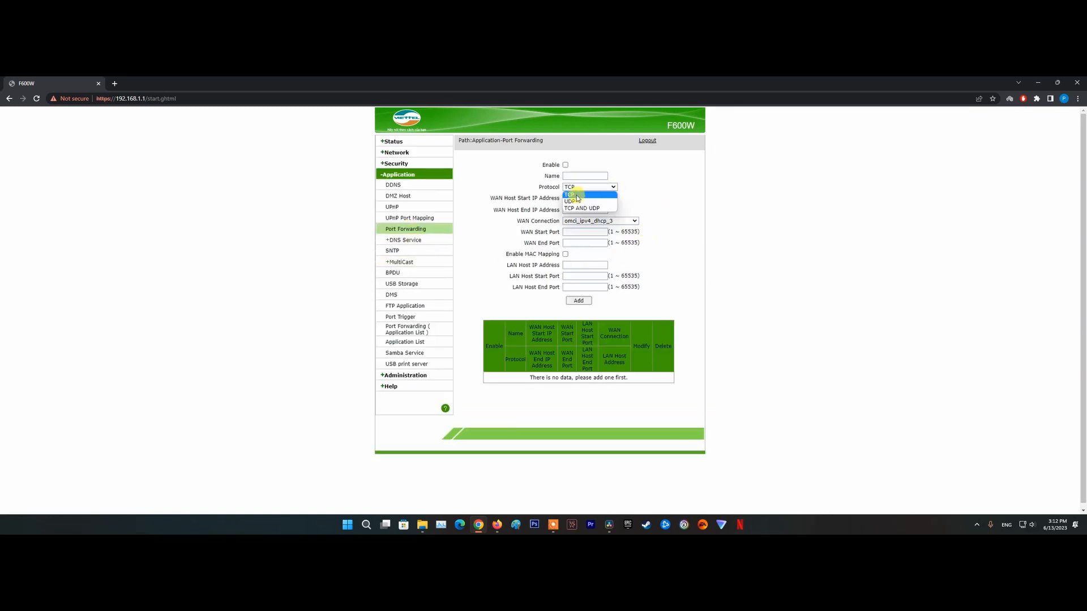
click(589, 187)
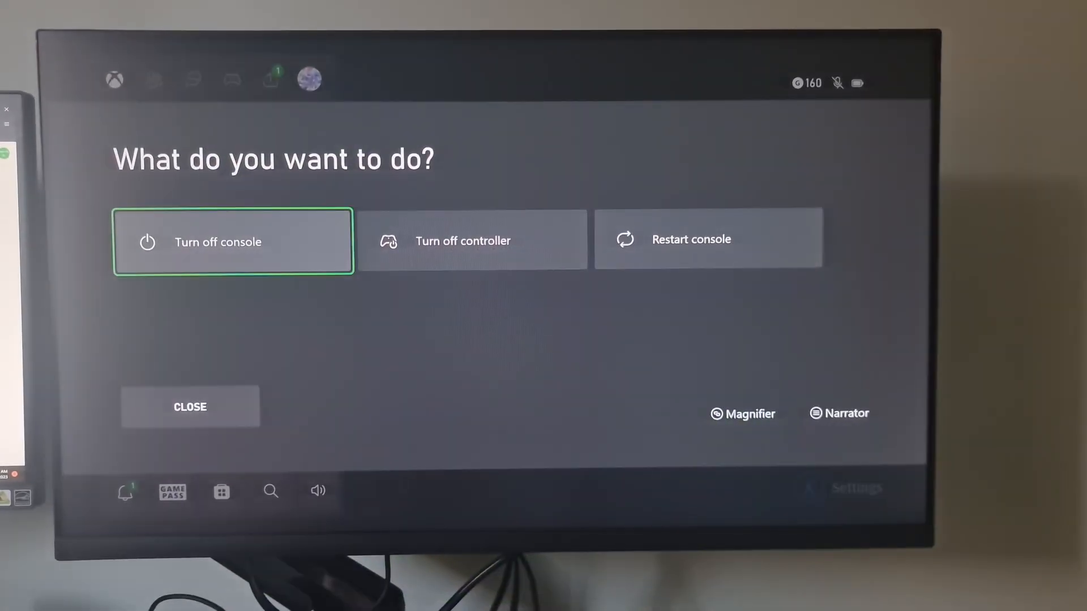
Turn off the console from the power options menu
click(232, 241)
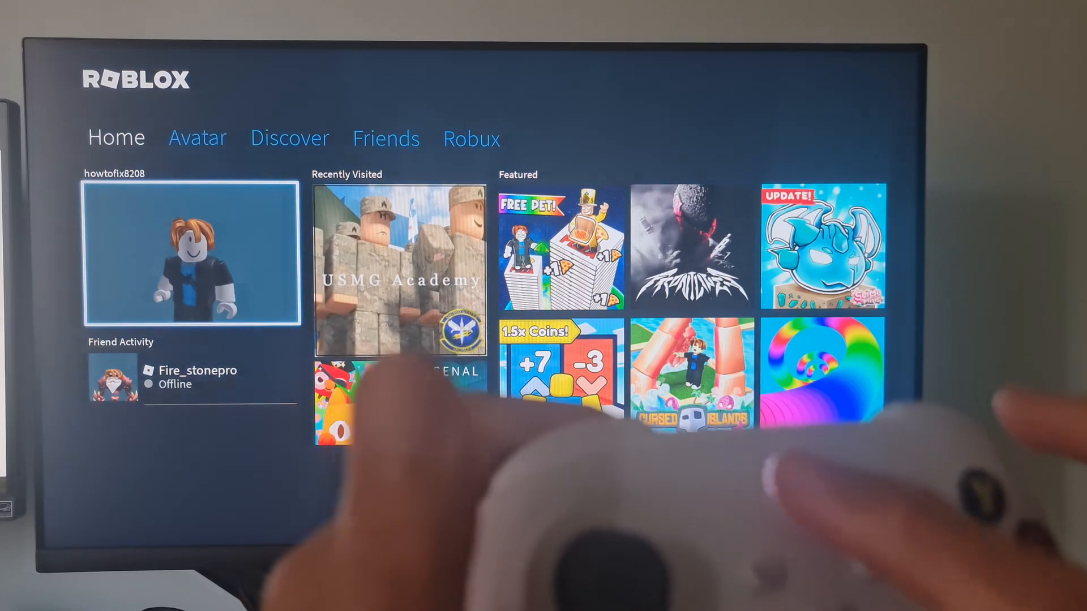
Bring up My games & apps and view the full library to reach Manage ROBLOX
key(Xbox)
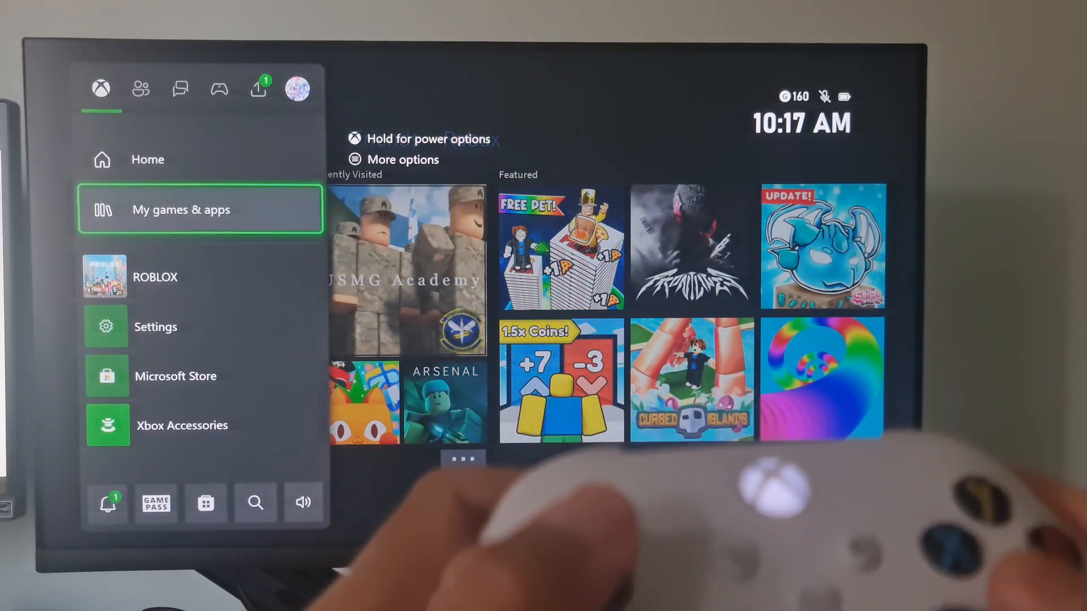
click(201, 209)
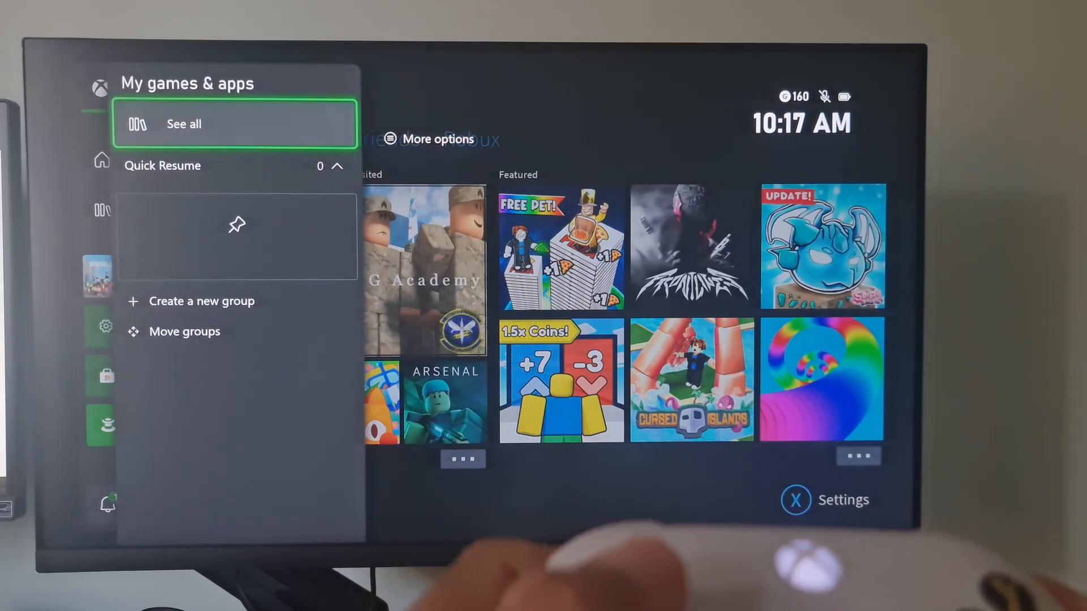
click(183, 123)
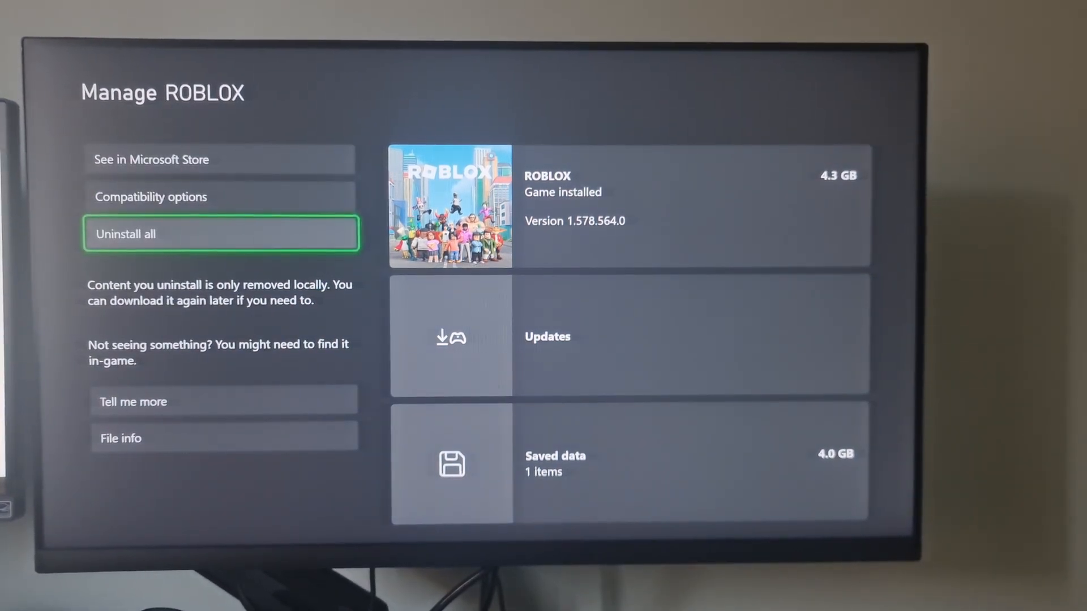
Uninstall all of ROBLOX, then start reinstalling it from its Microsoft Store page
click(221, 234)
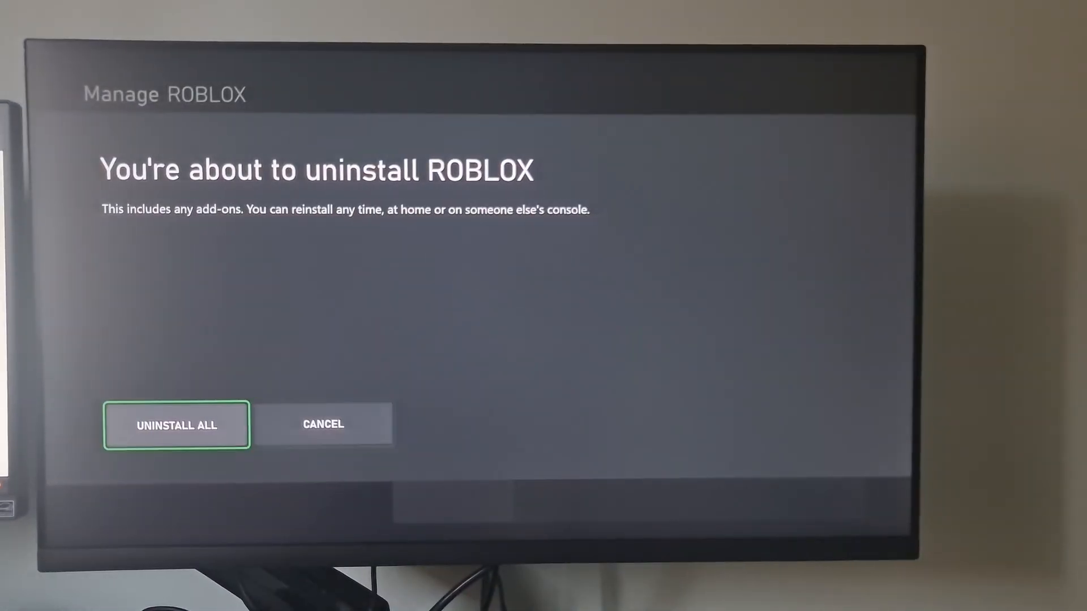
click(322, 424)
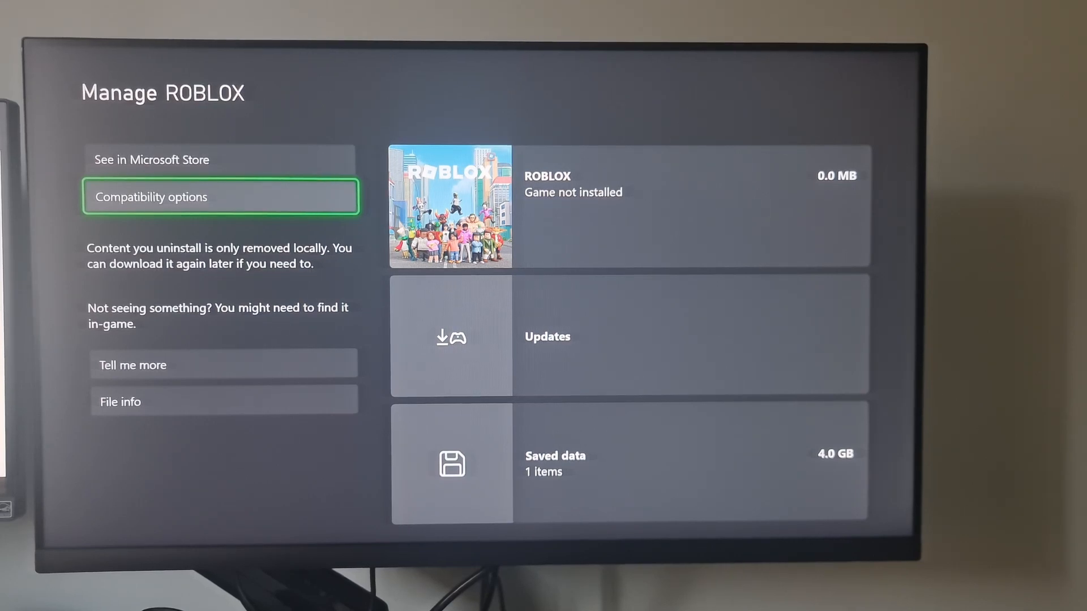
key(Up)
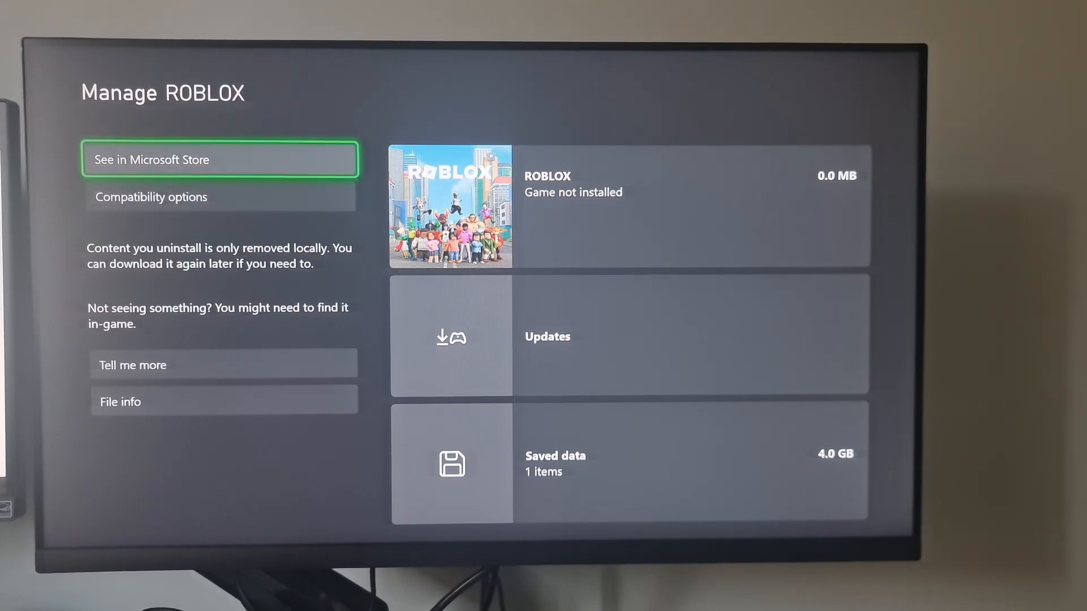
click(221, 160)
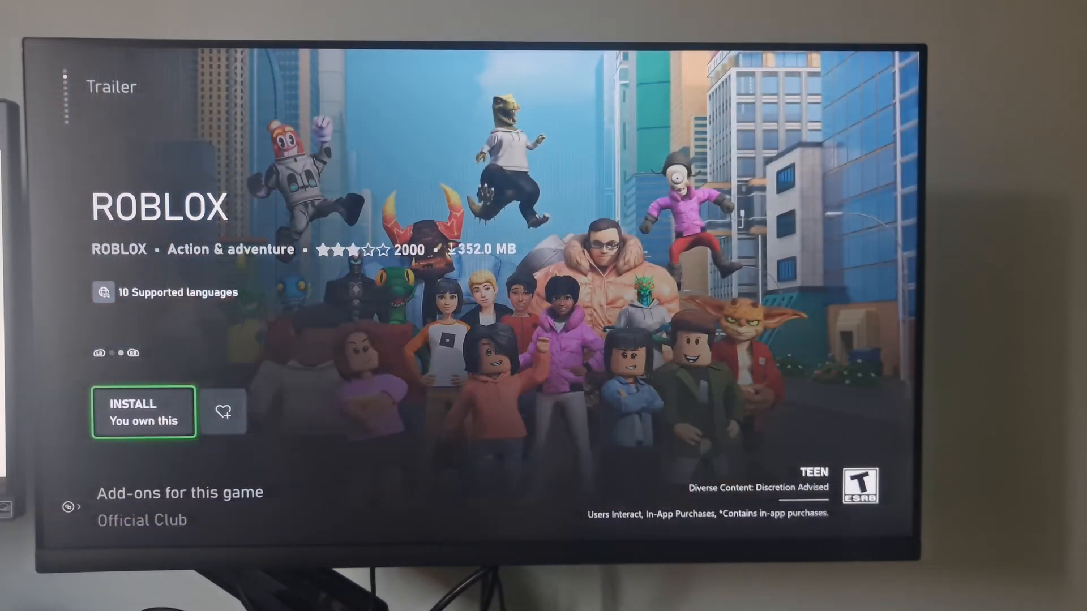
click(144, 411)
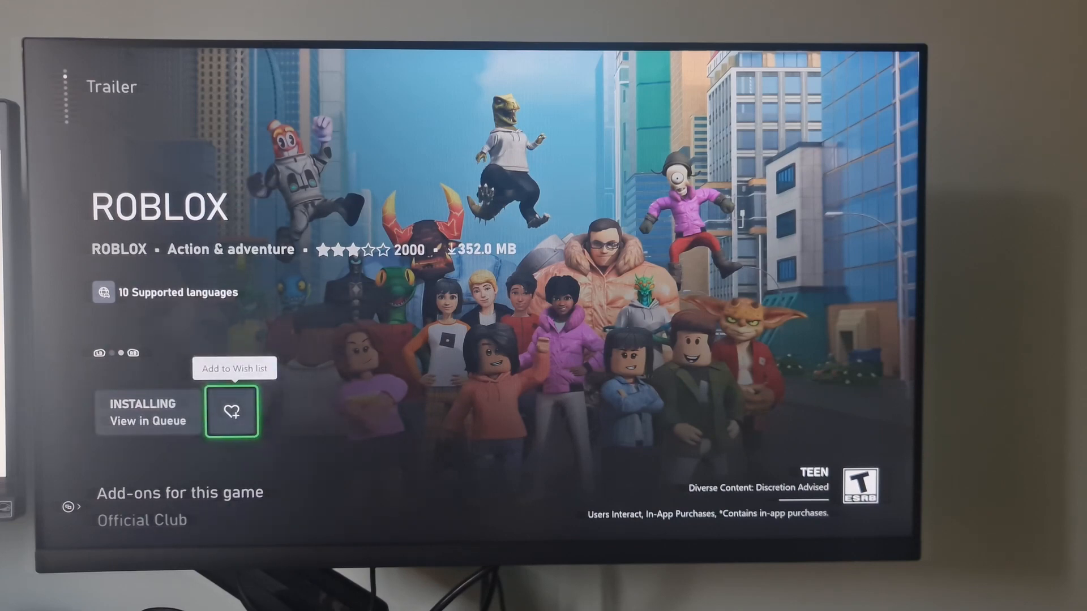